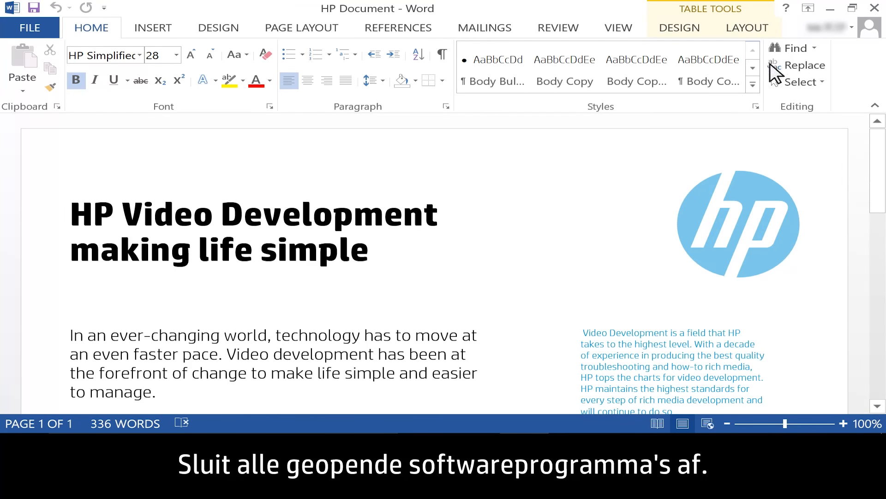
mouse_move(875, 8)
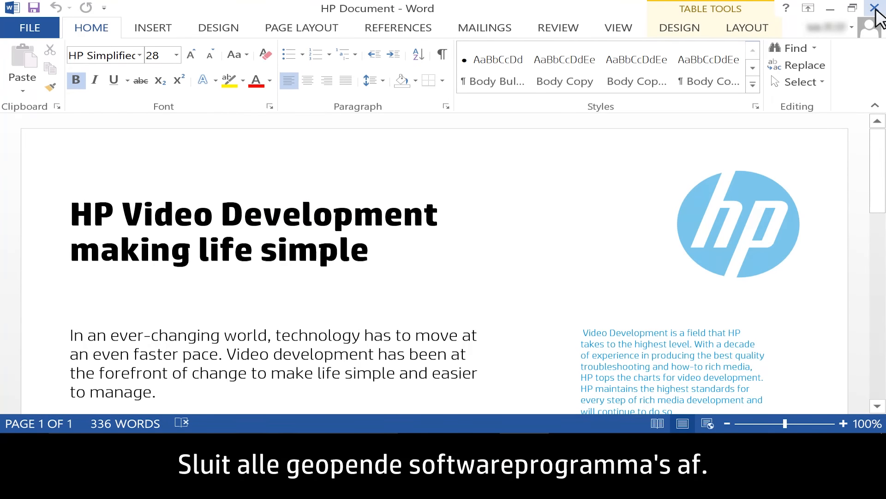
Close the HP Document in Word so the desktop is showing
click(875, 8)
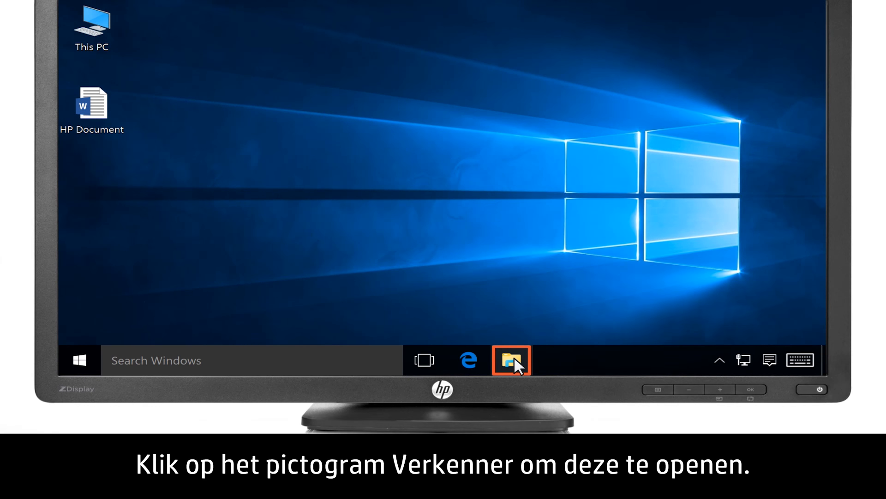
From This PC, bring up the Properties of Local Disk (C:) via its right-click menu
click(510, 359)
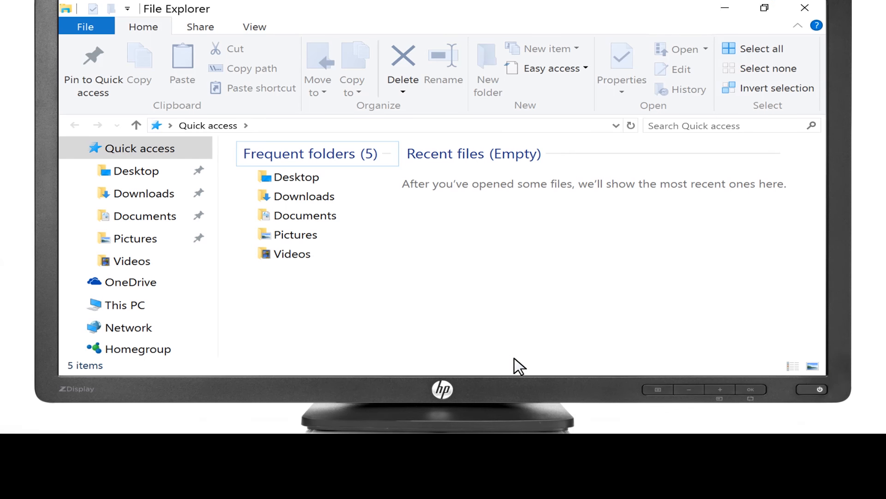
click(127, 304)
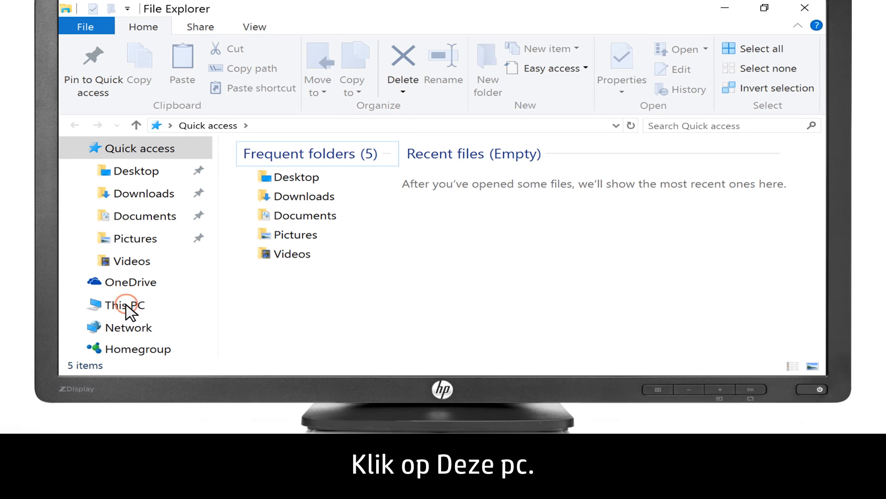
click(122, 305)
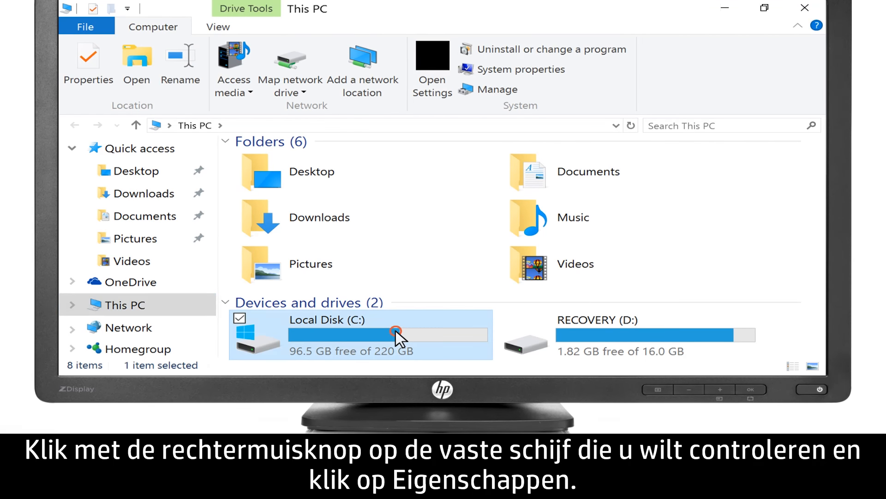
right_click(388, 334)
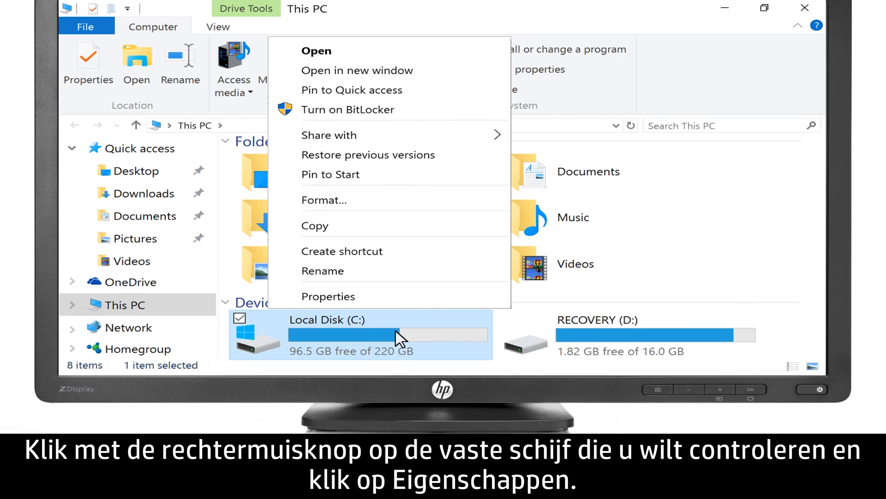
mouse_move(336, 299)
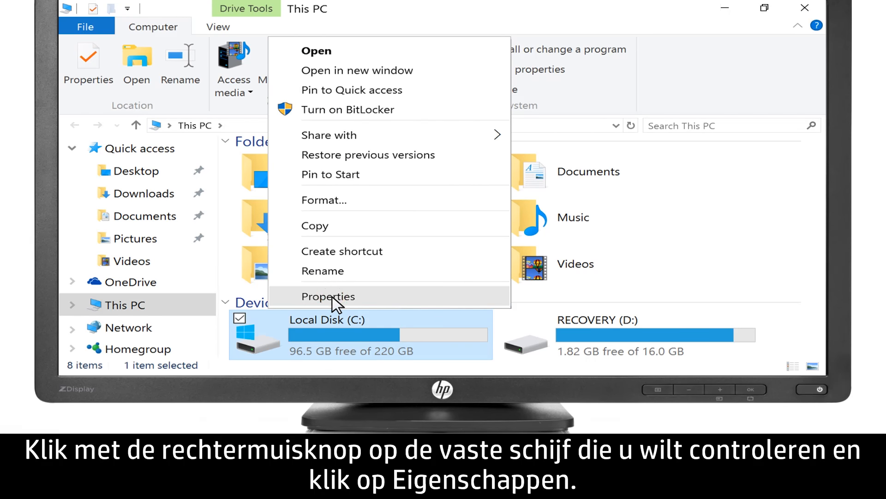
click(327, 297)
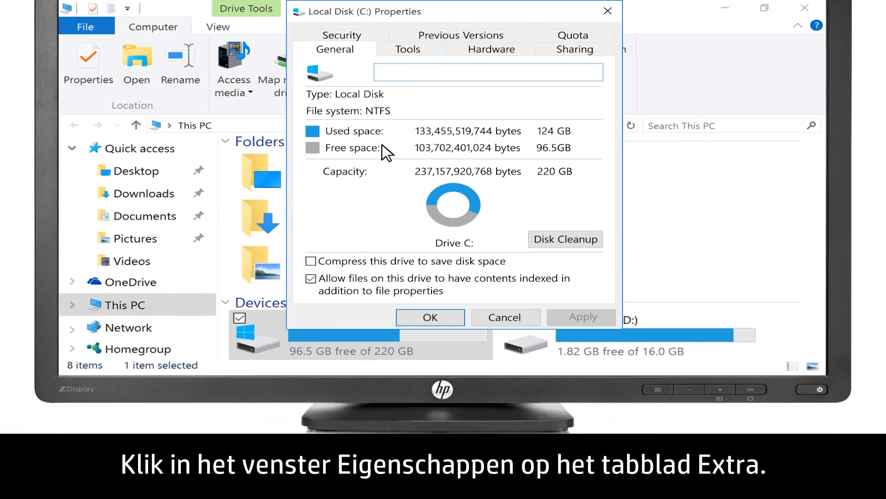
From the Tools tab, run Error checking's Check and start Scan drive on C:
click(407, 49)
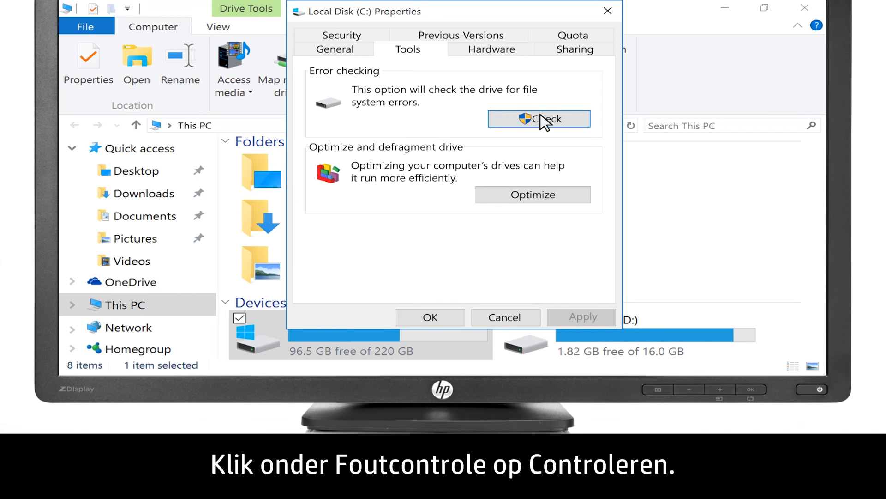
click(538, 119)
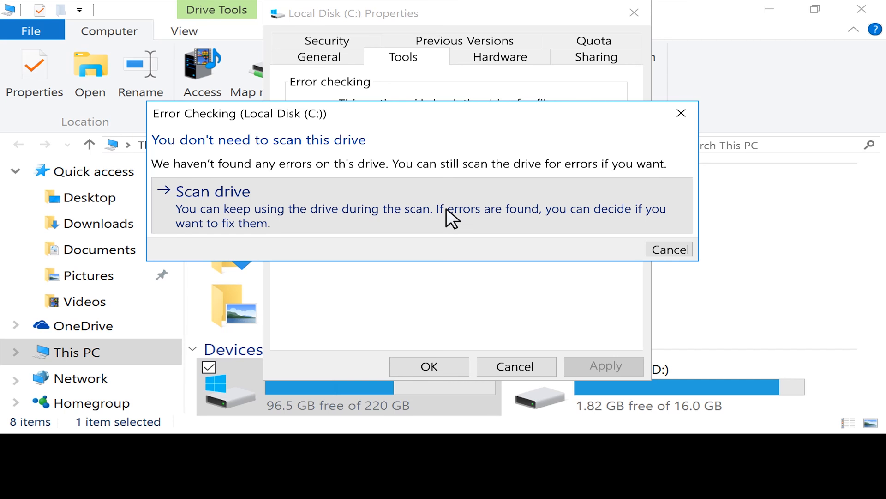
click(216, 191)
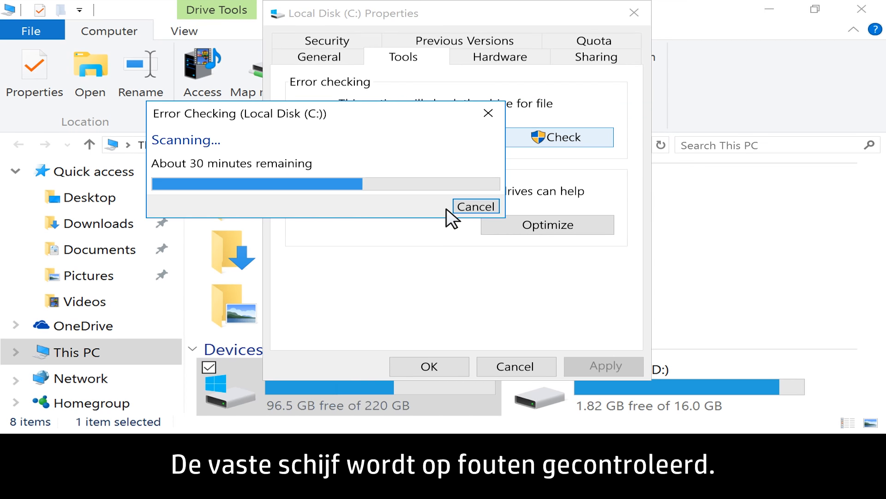